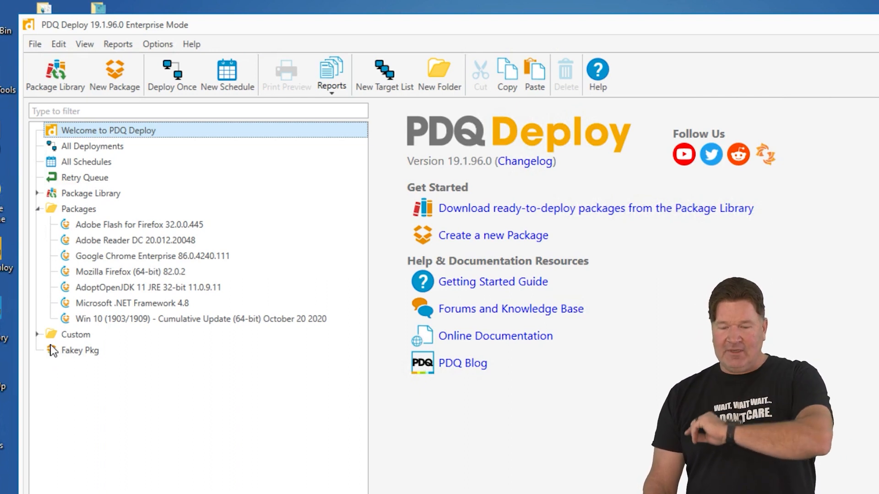
{"action": "mouse_move", "coordinate": [66, 277]}
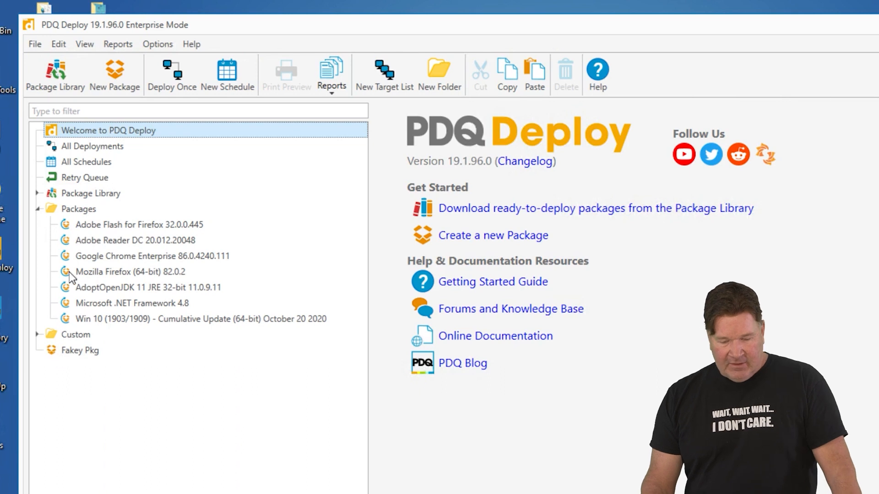
- Select the Google Chrome Enterprise 86.0.4240.111 package in the Packages tree
{"action": "left_click", "coordinate": [152, 255]}
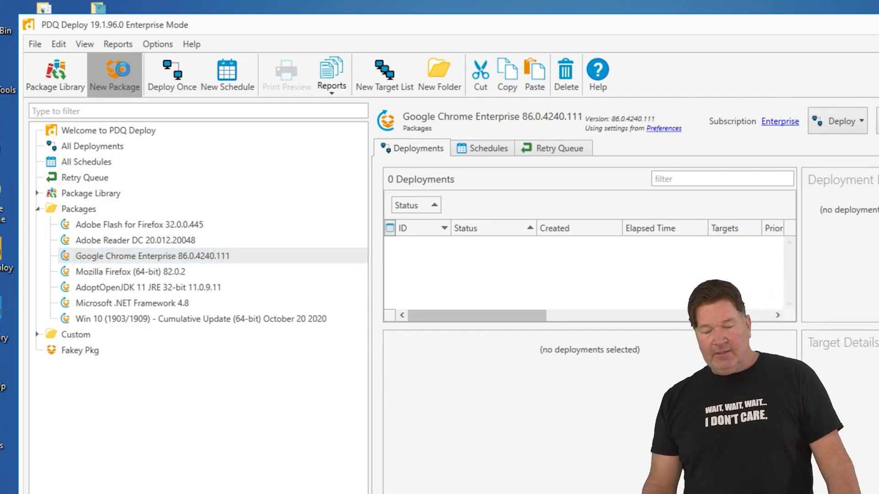
{"action": "left_click", "coordinate": [114, 73]}
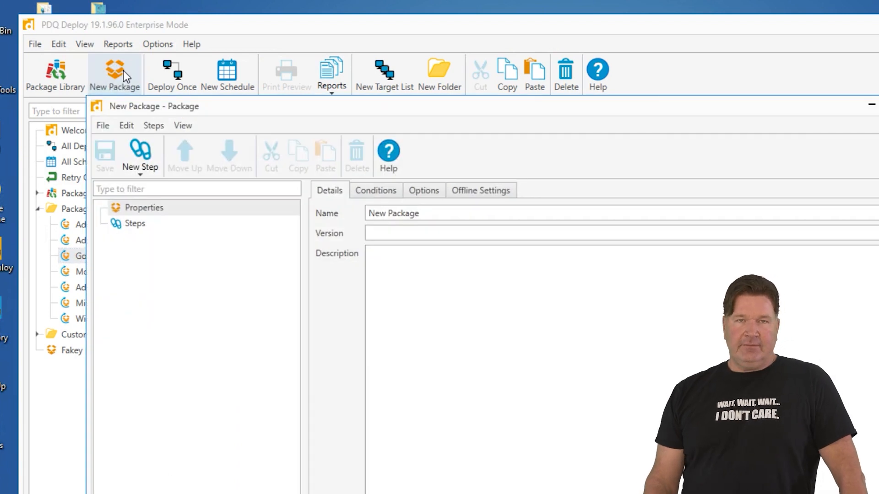
{"action": "mouse_move", "coordinate": [817, 145]}
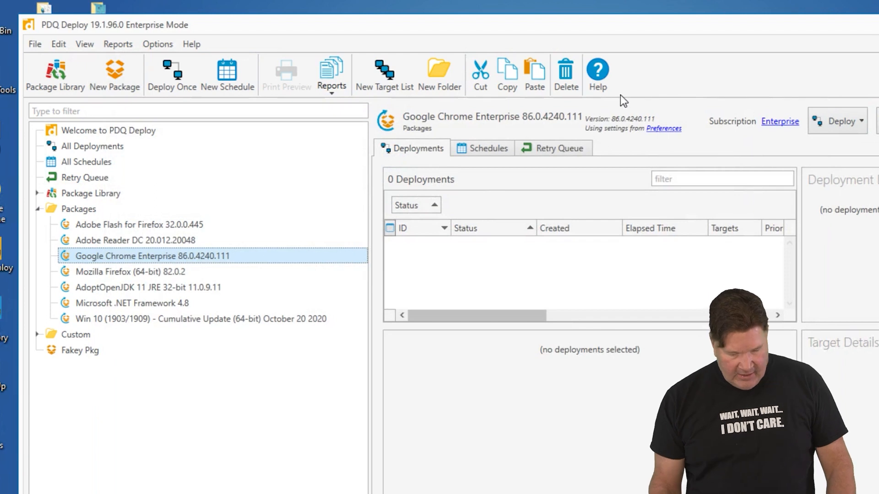
{"action": "key", "text": "ctrl+n"}
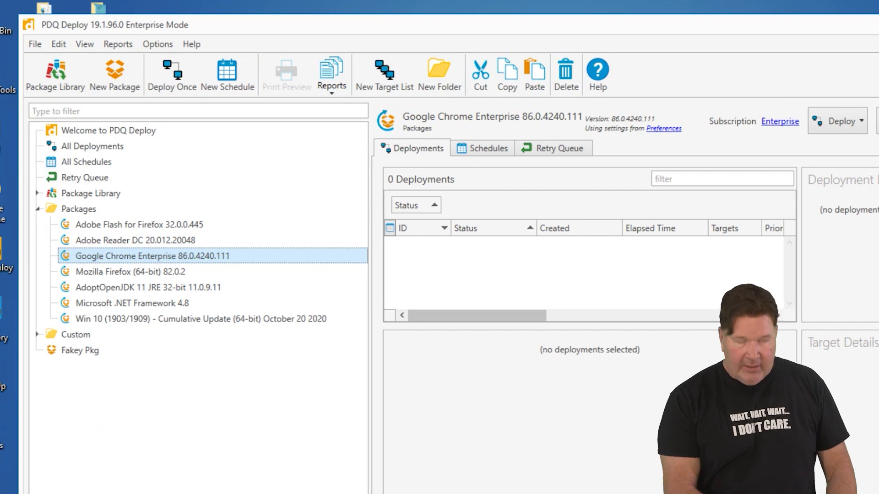
{"action": "key", "text": "ctrl+d"}
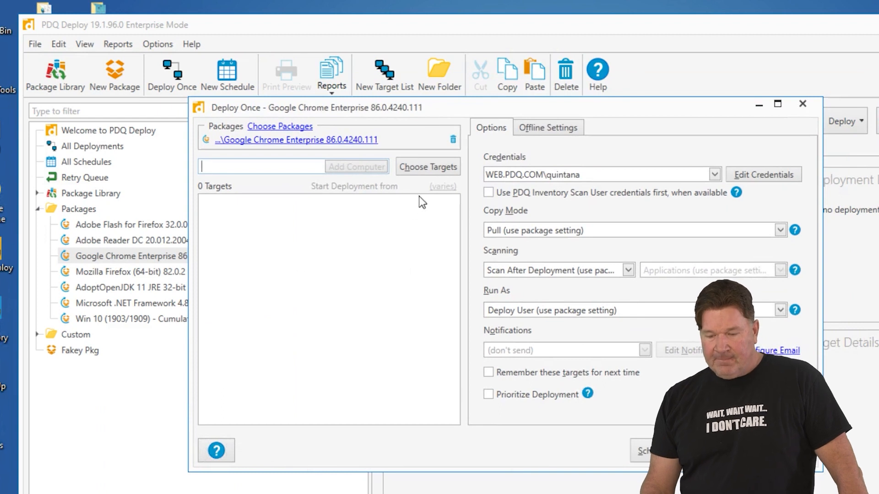
{"action": "left_click", "coordinate": [428, 167]}
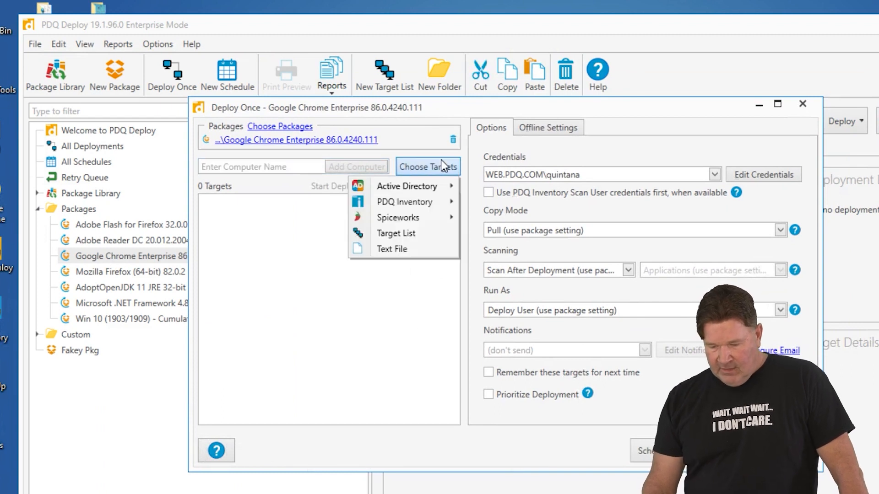
{"action": "mouse_move", "coordinate": [396, 233]}
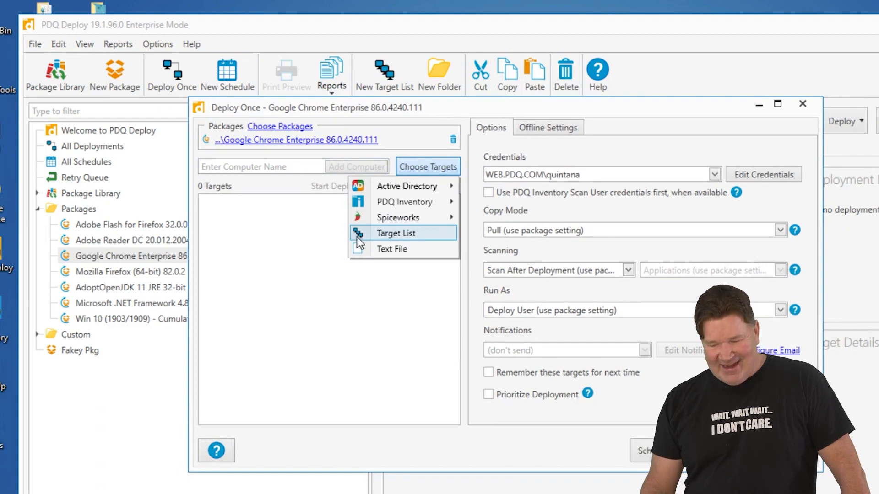
{"action": "mouse_move", "coordinate": [386, 241]}
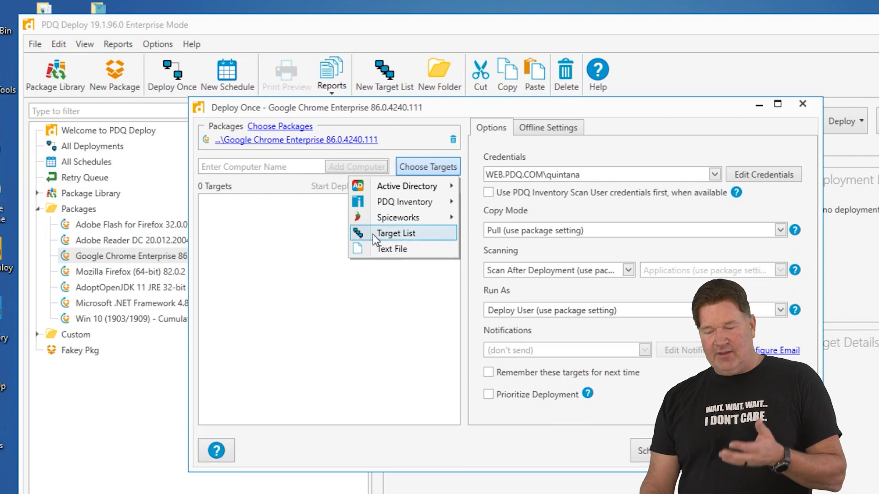
{"action": "mouse_move", "coordinate": [393, 249]}
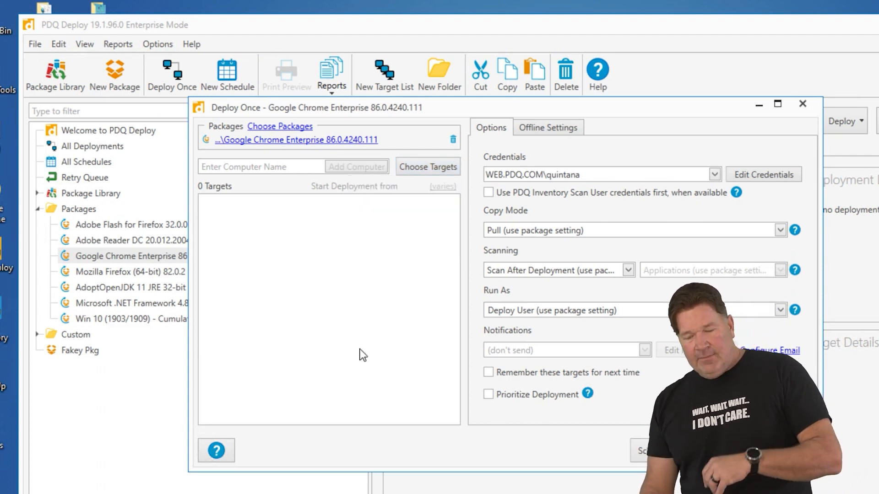
{"action": "mouse_move", "coordinate": [384, 216]}
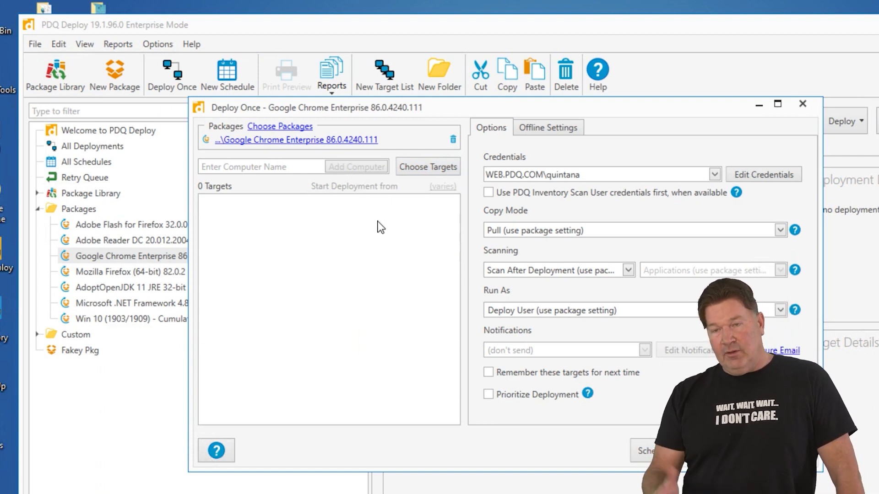
{"action": "left_click", "coordinate": [802, 105]}
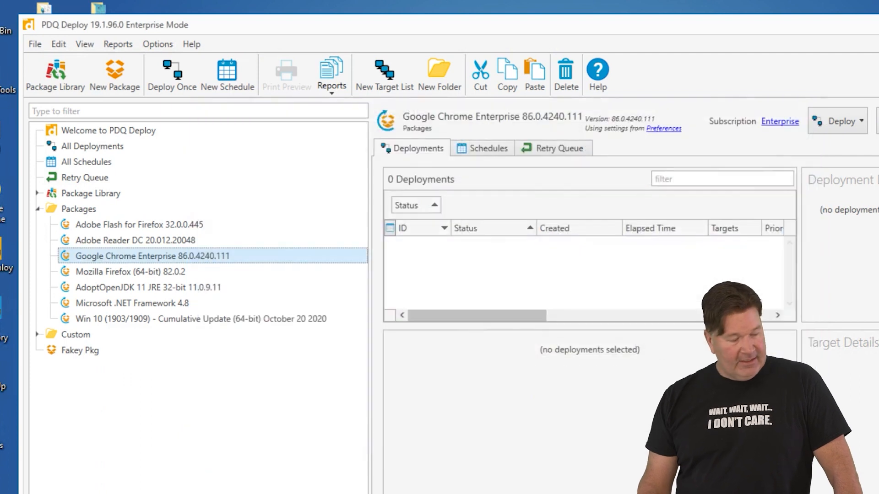
- Select deployment 65 in All Deployments and bring up its Print Preview with Ctrl+P
{"action": "left_click", "coordinate": [92, 147]}
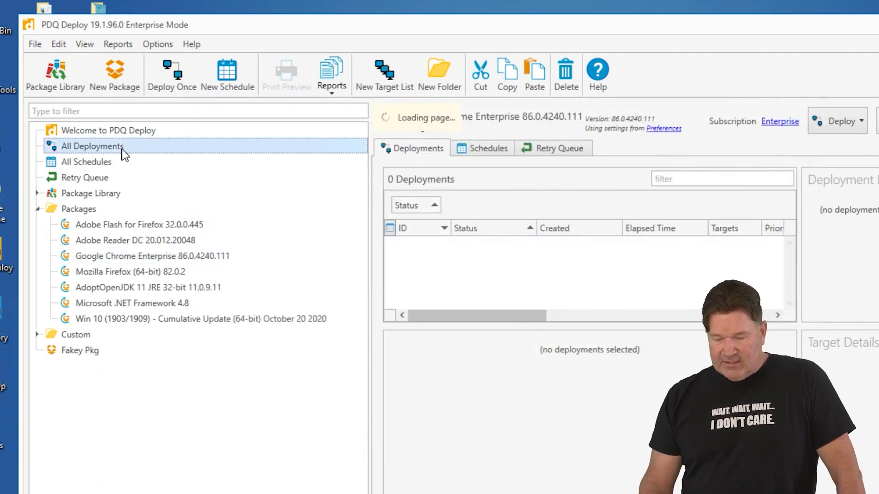
{"action": "left_click", "coordinate": [91, 146]}
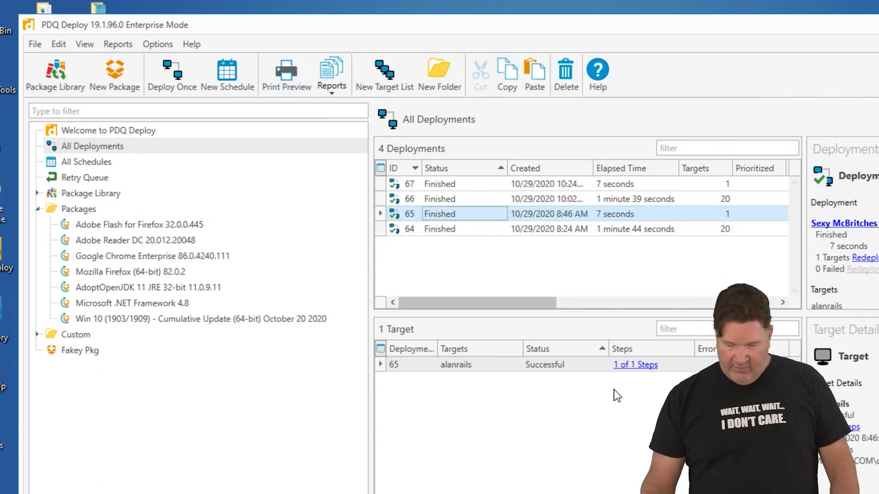
{"action": "key", "text": "ctrl+p"}
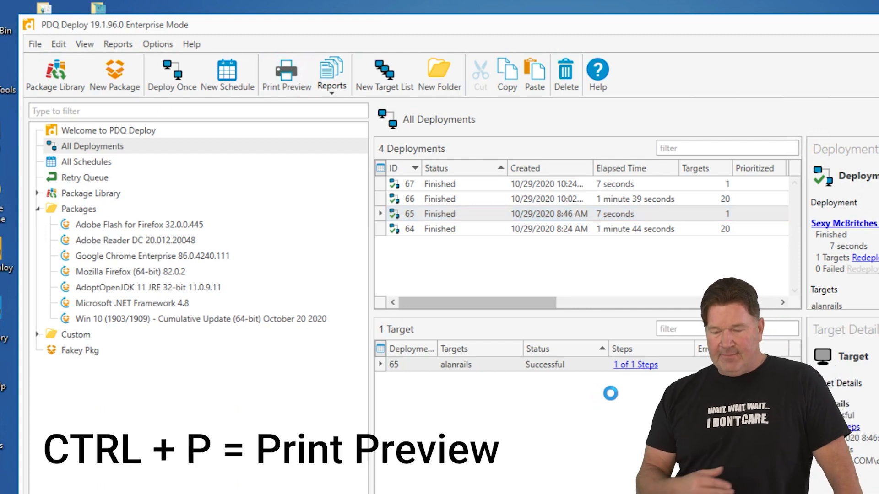
{"action": "key", "text": "ctrl+p"}
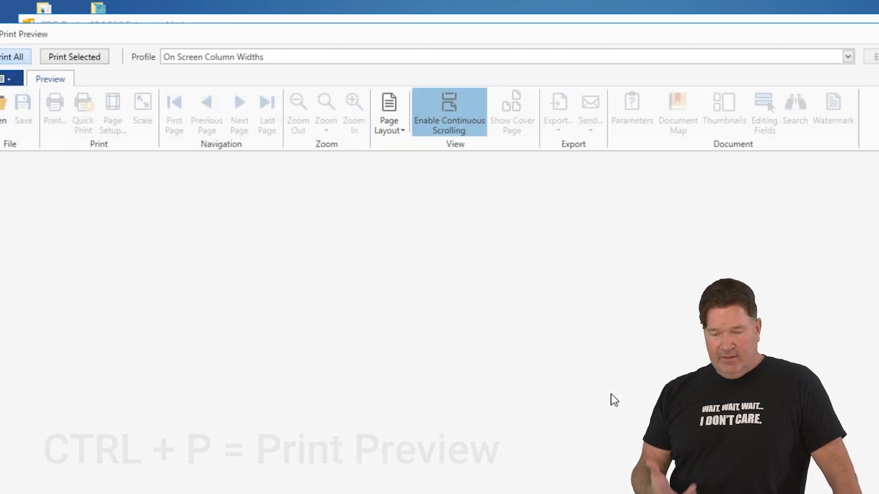